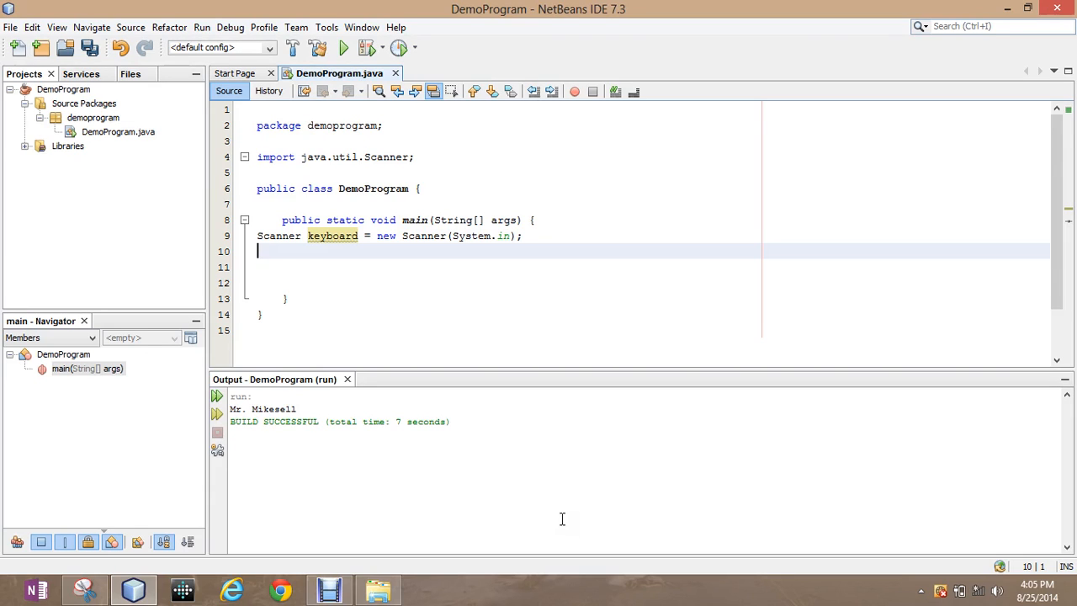
# Declare the variable int number; after the Scanner keyboard declaration in main.
pyautogui.write('int')
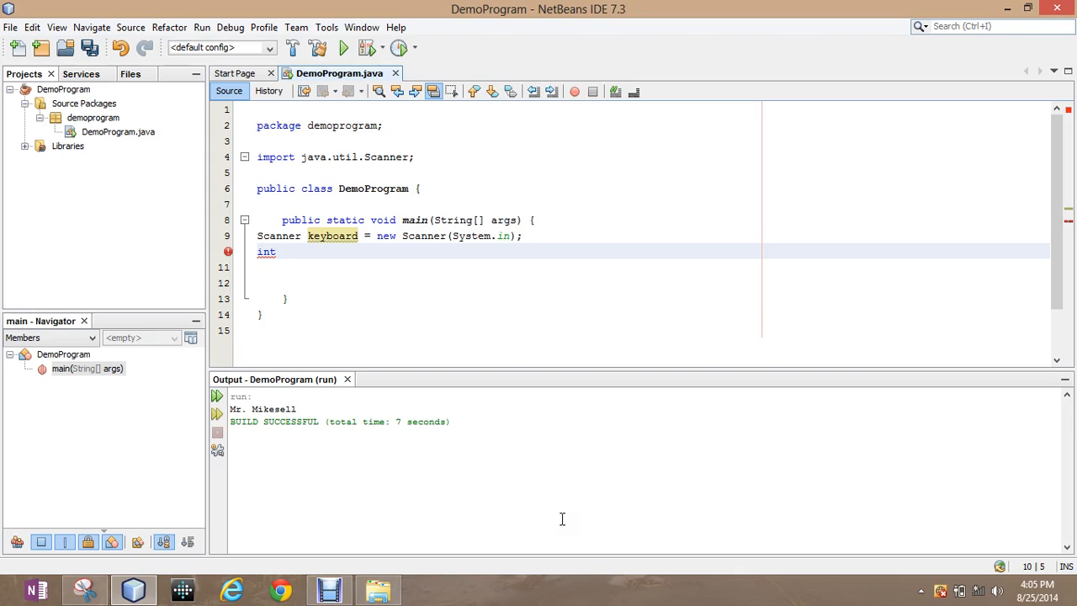
pyautogui.write('" "')
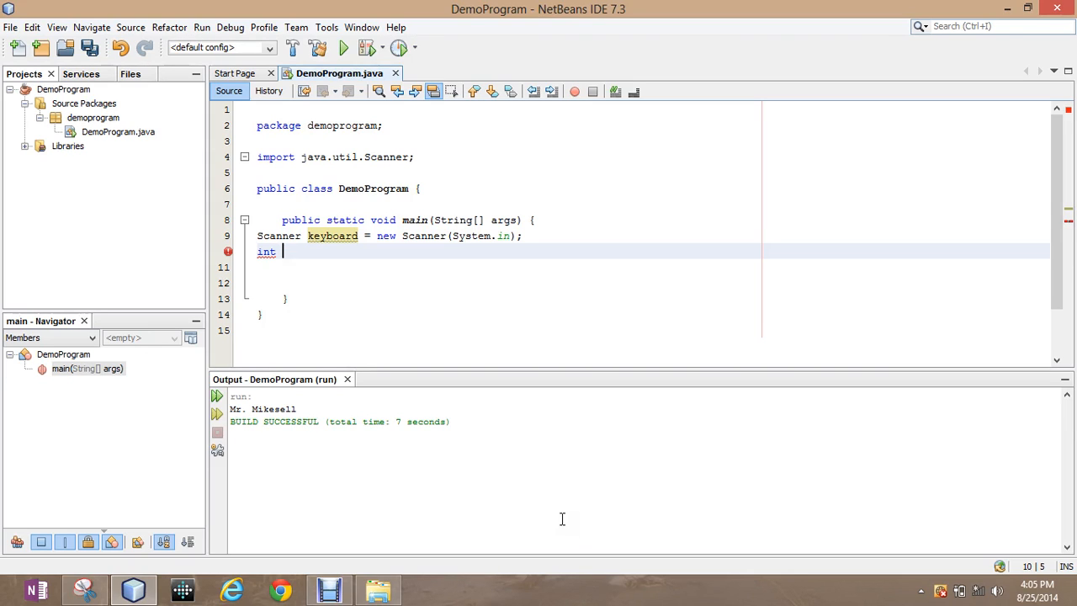
pyautogui.write('number;')
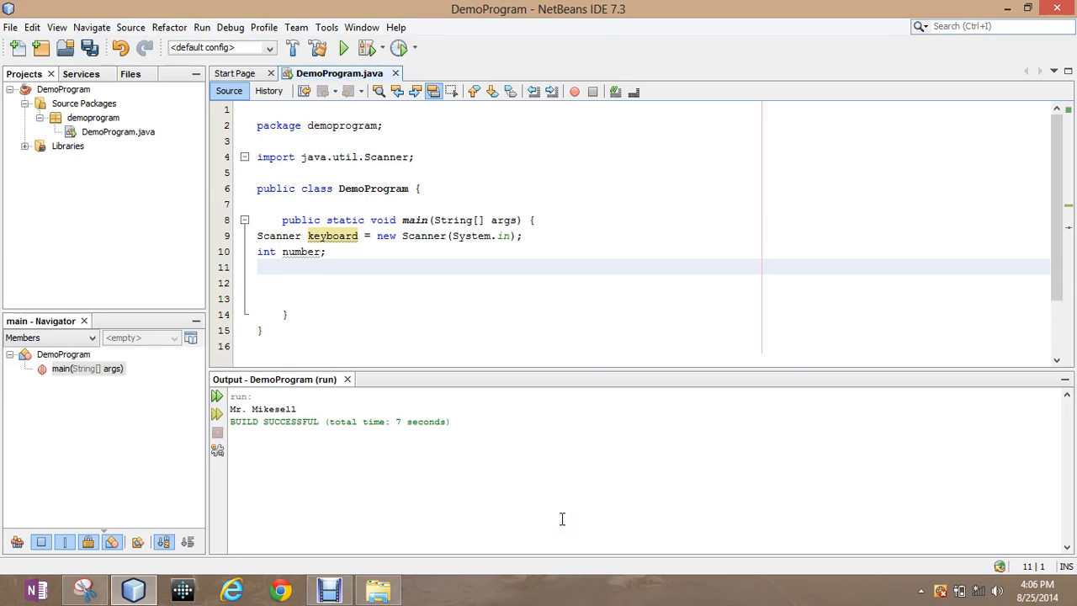
# Write the statement number = (int)(Math.random()*100); on the next line.
pyautogui.write('number =')
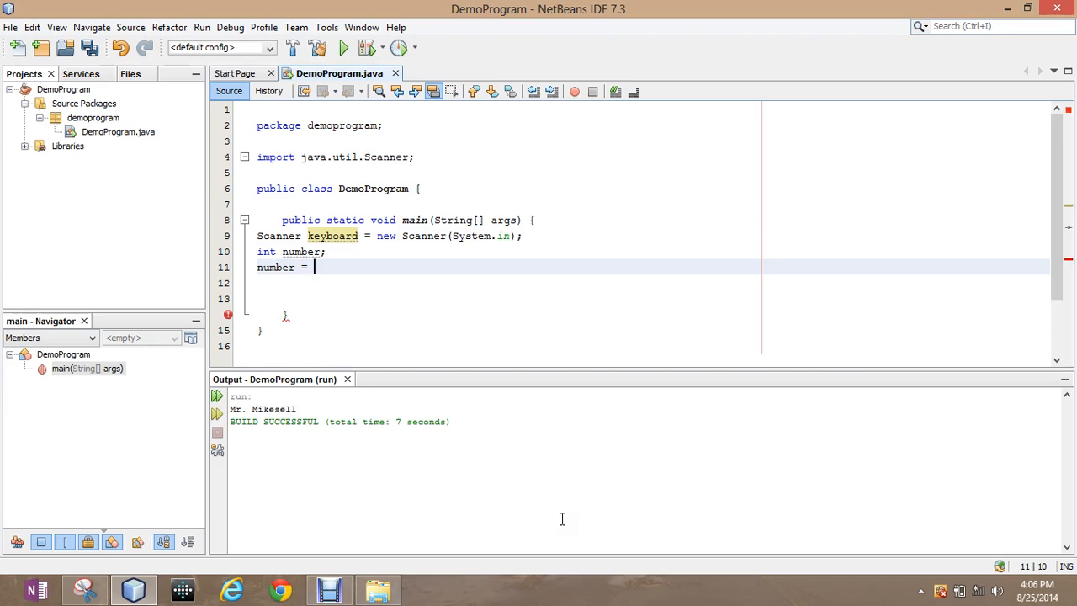
pyautogui.write('()')
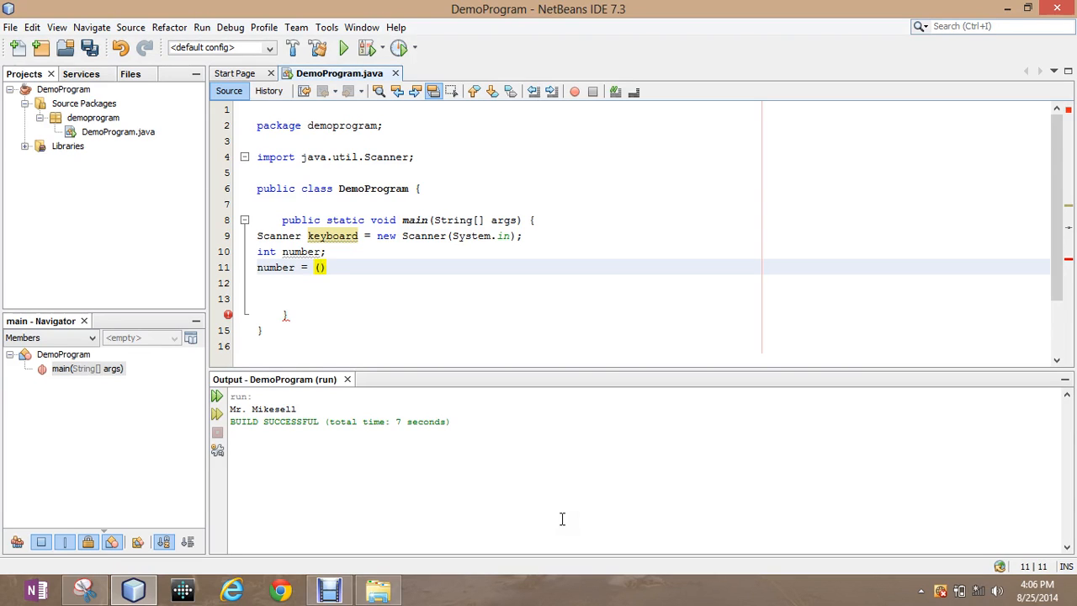
pyautogui.write('int')
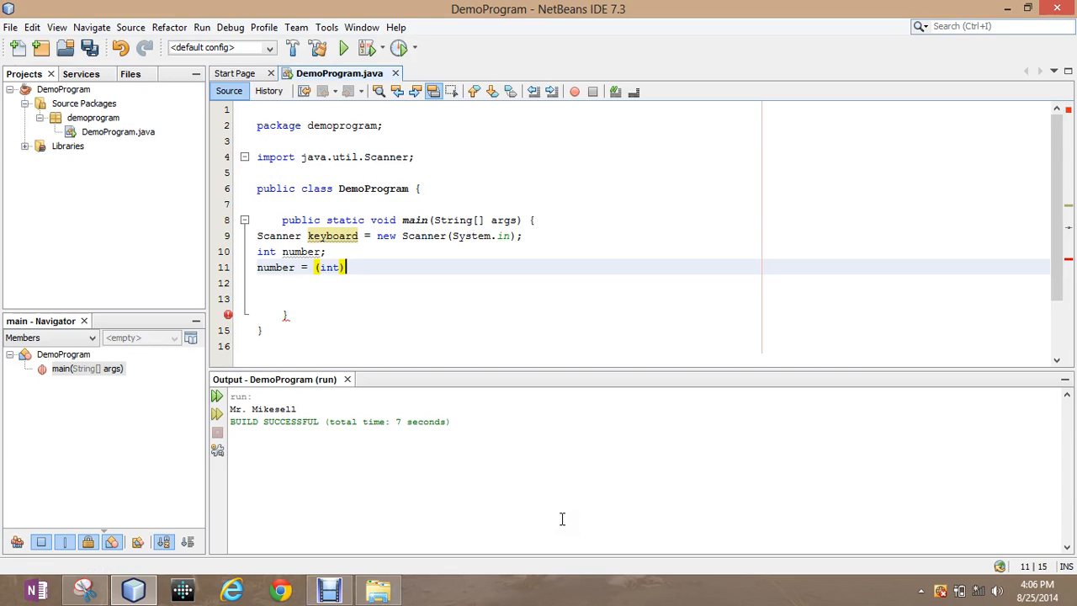
pyautogui.write('()')
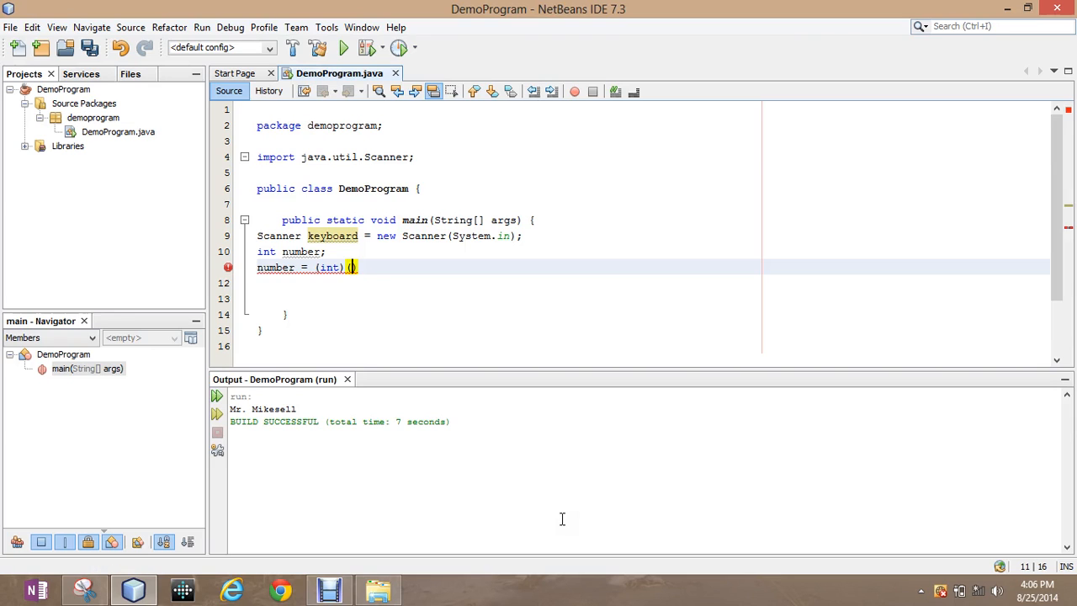
pyautogui.write('Math.')
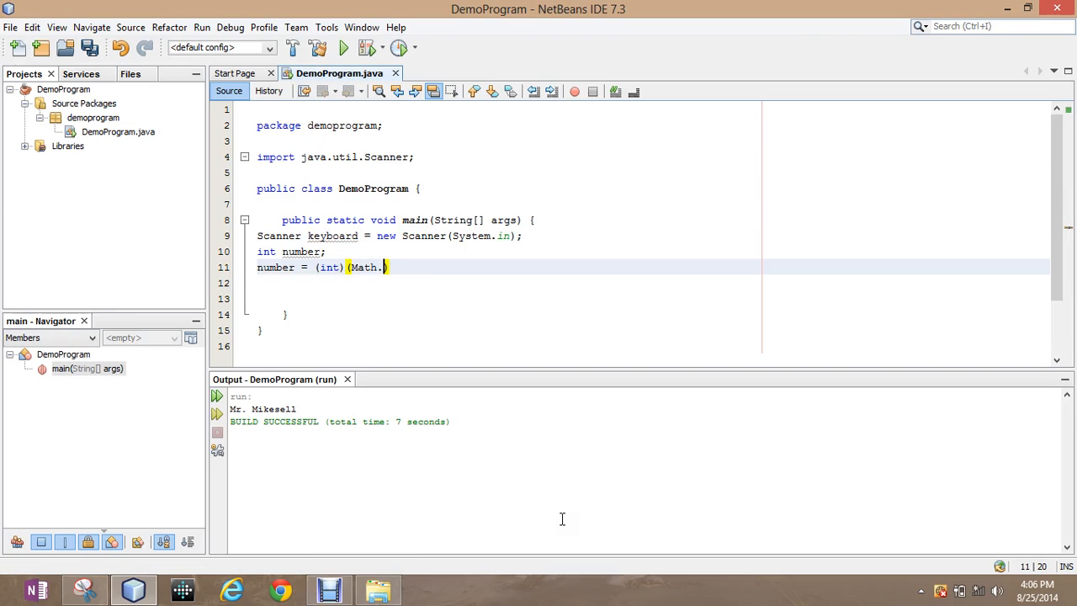
pyautogui.write('random')
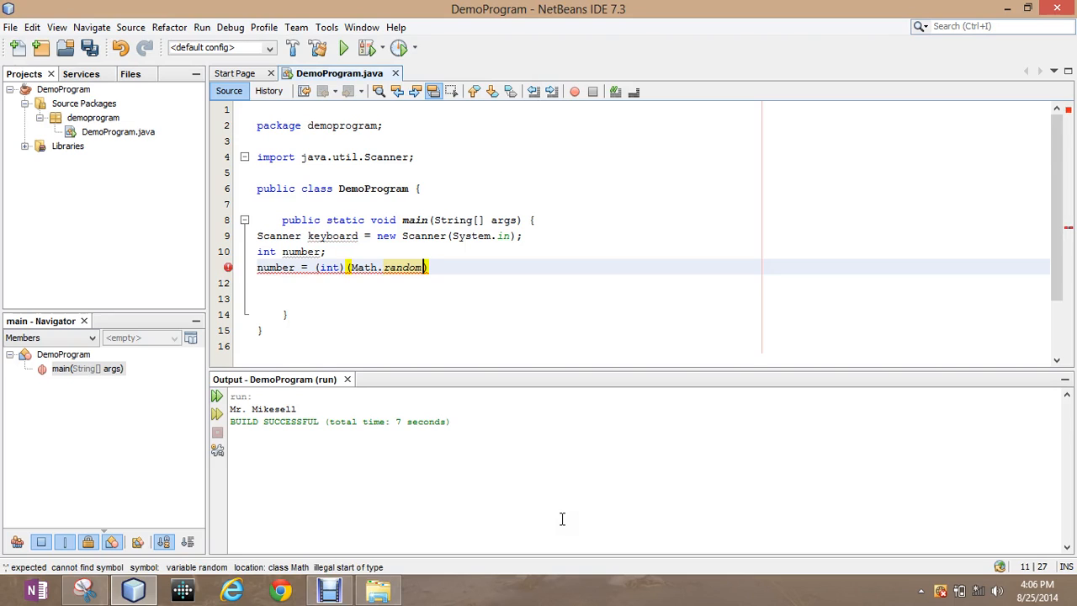
pyautogui.write('()')
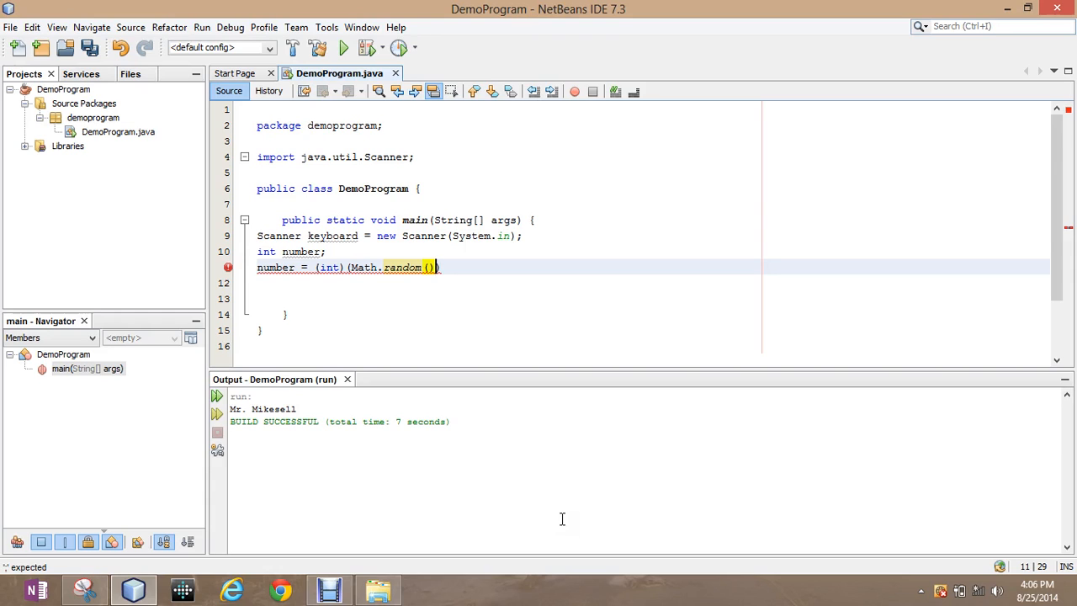
pyautogui.write('*')
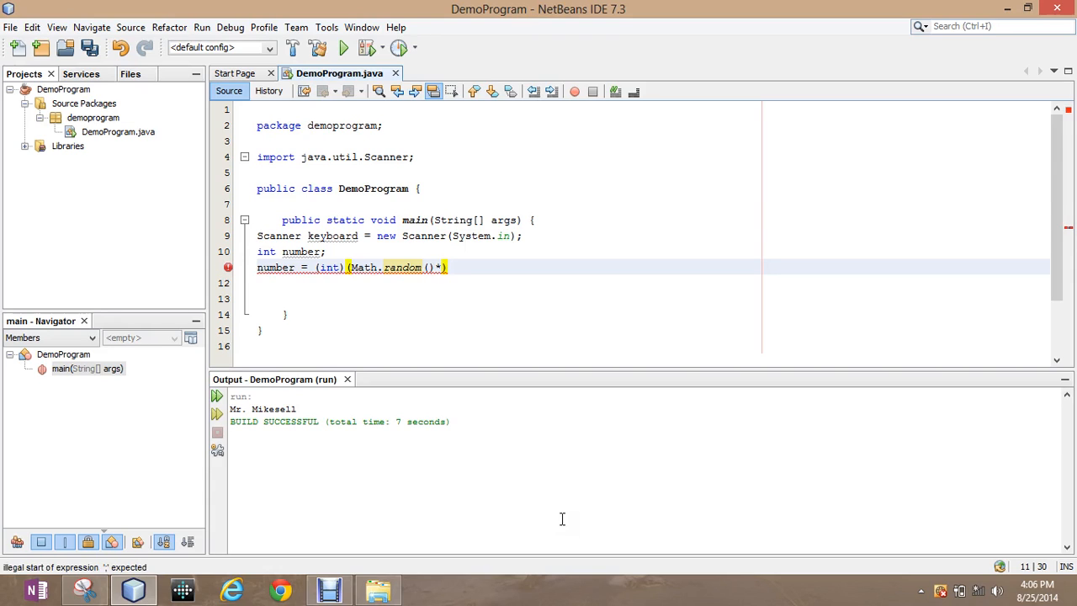
pyautogui.write('100)')
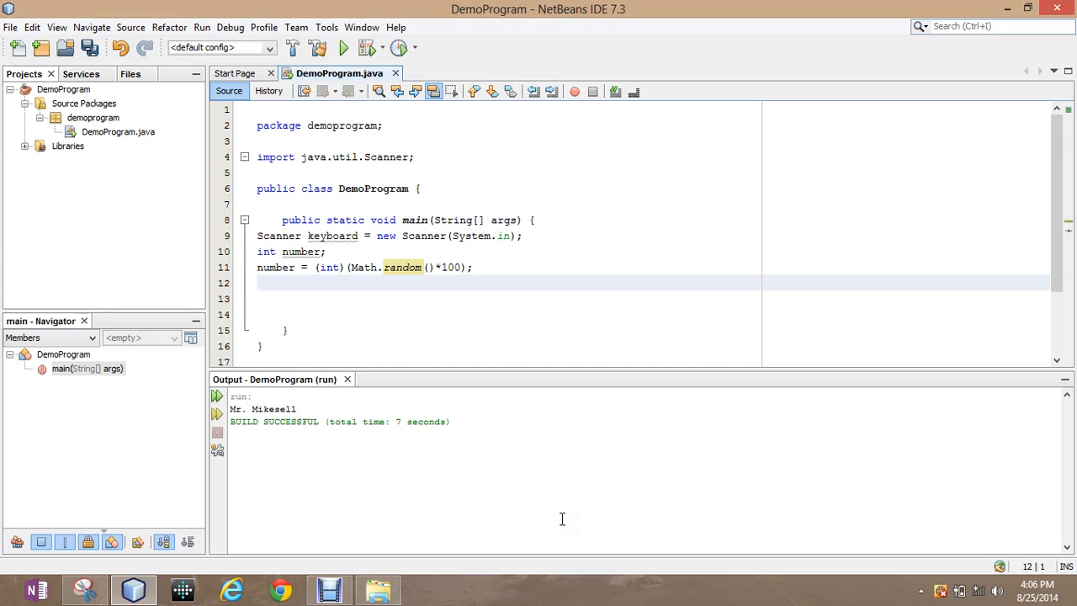
pyautogui.moveTo(711, 268)
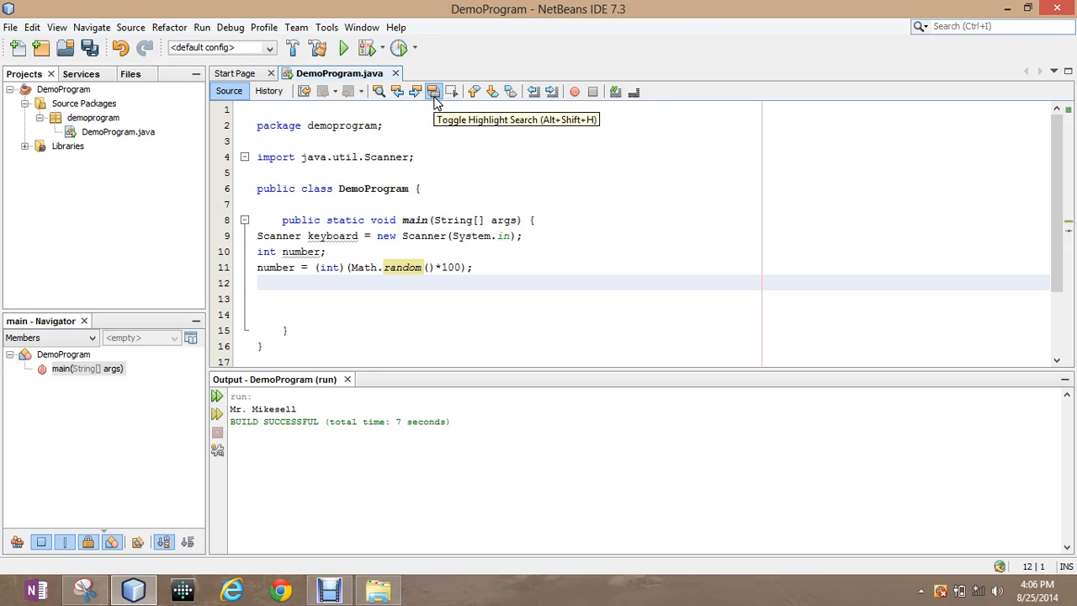
# Add System.out.println(number); on line 12 using code completion.
pyautogui.write('Syste')
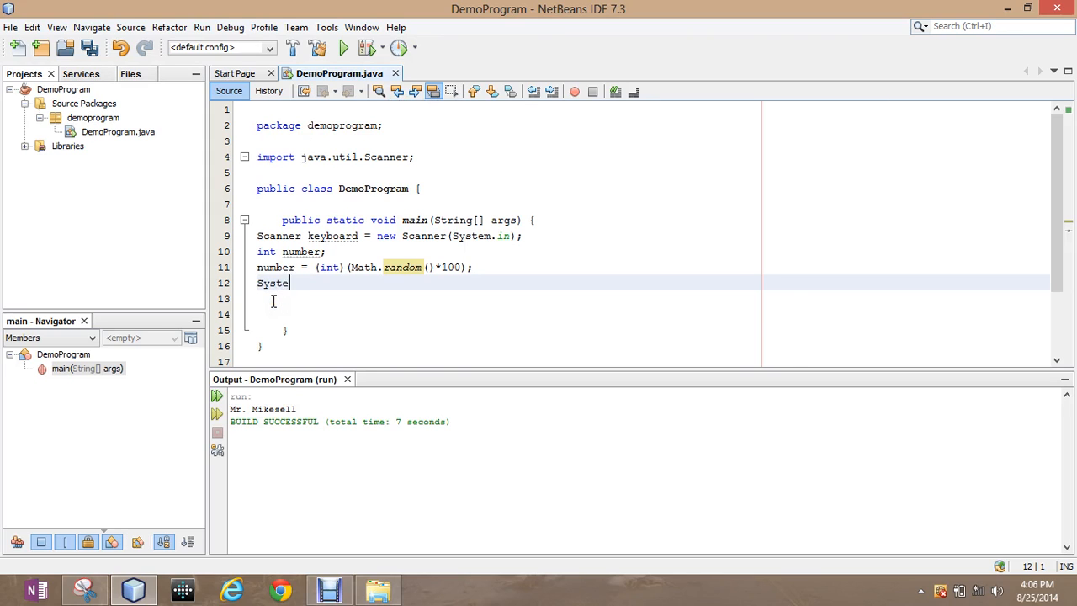
pyautogui.write('.out.println();')
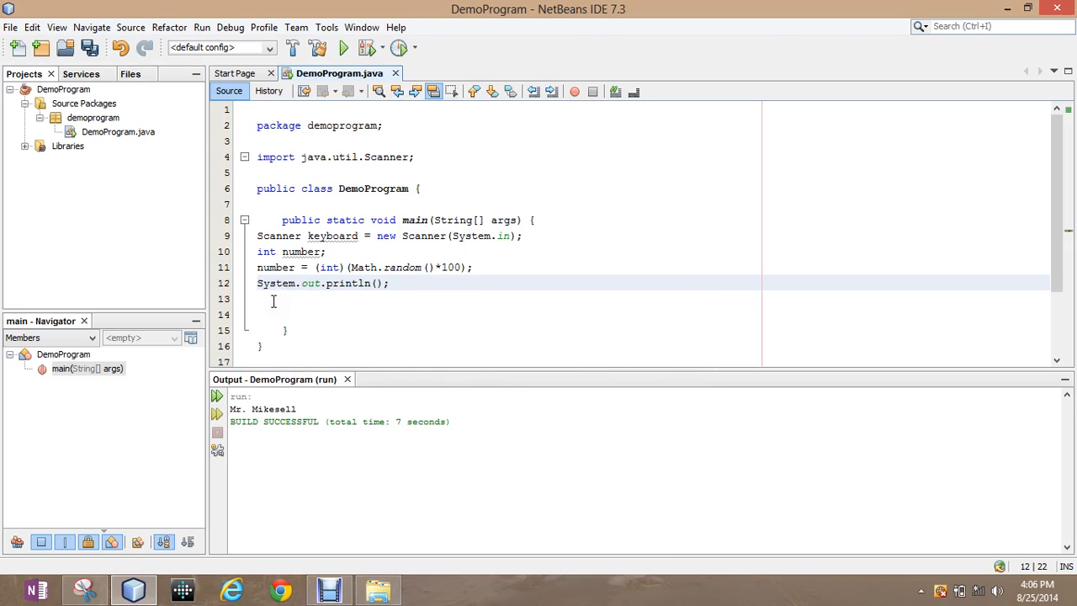
pyautogui.write('number')
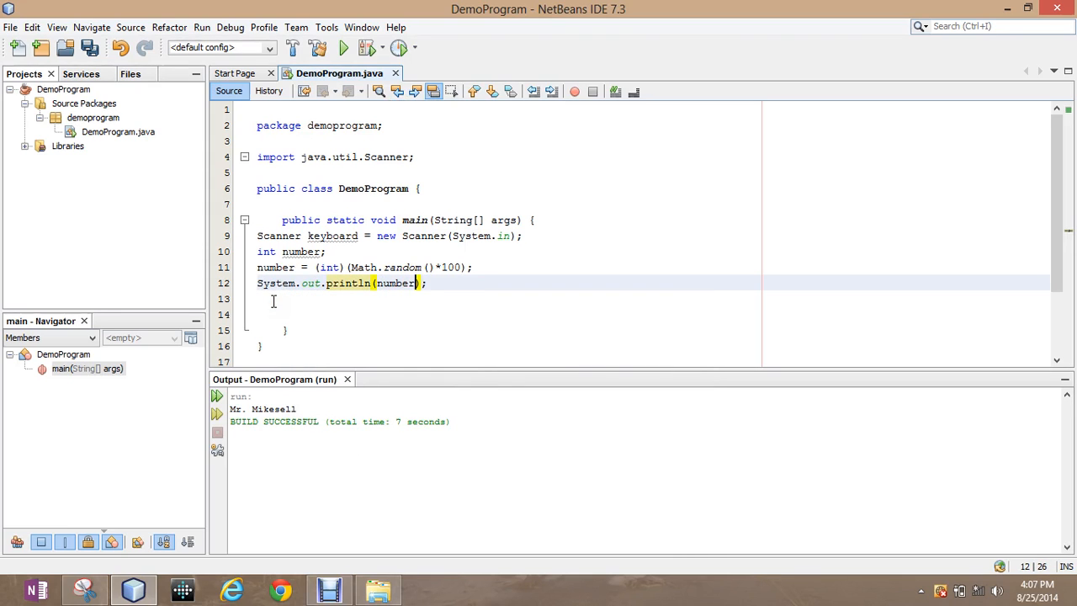
# Run DemoProgram six times with the ×100 multiplier, getting values such as 12 and 64.
pyautogui.click(343, 48)
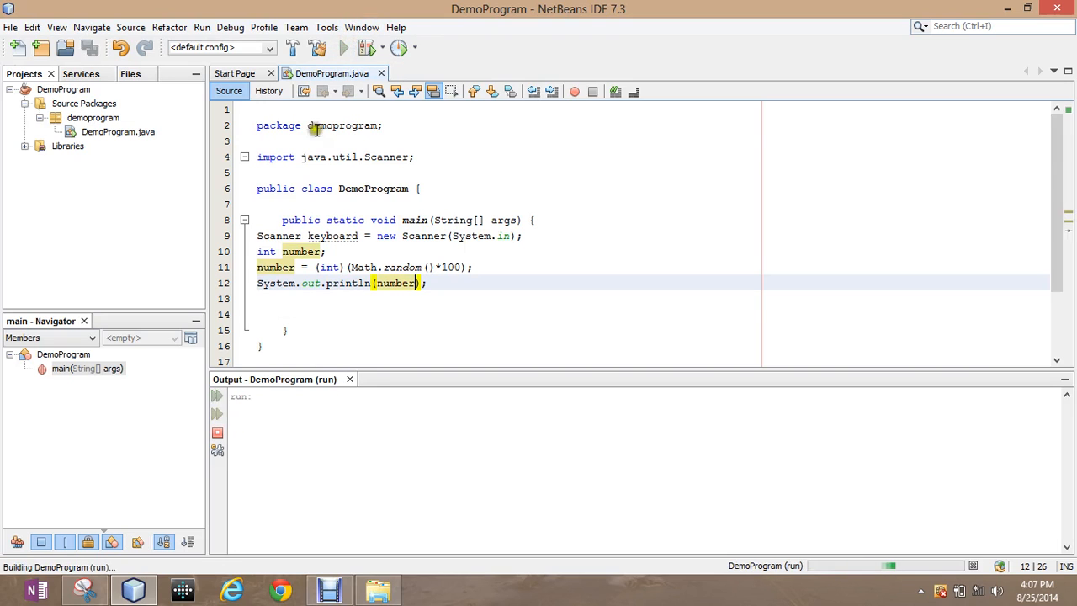
pyautogui.click(343, 48)
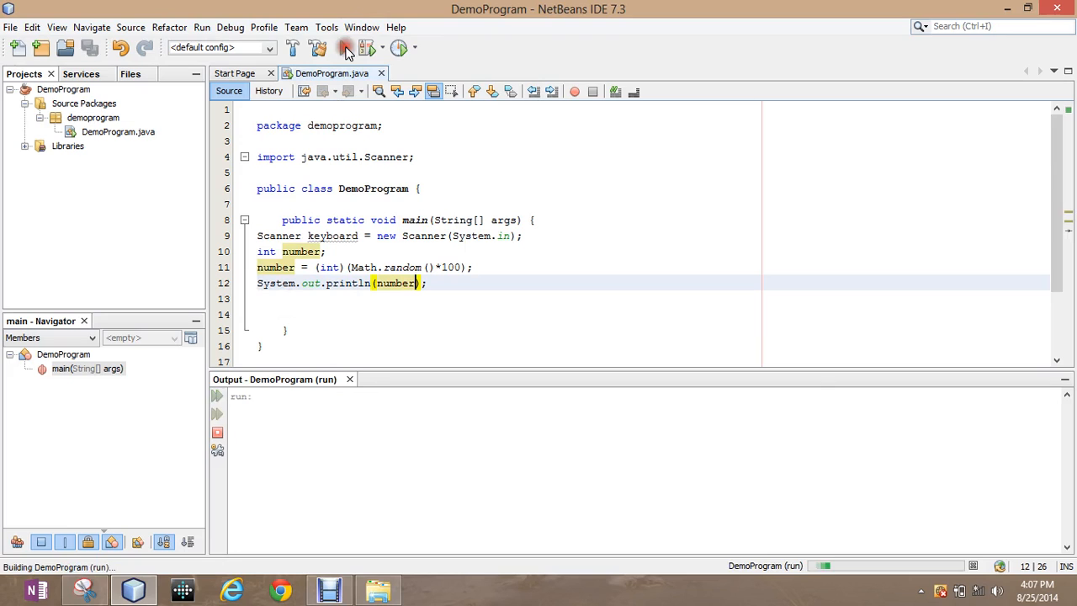
pyautogui.click(344, 47)
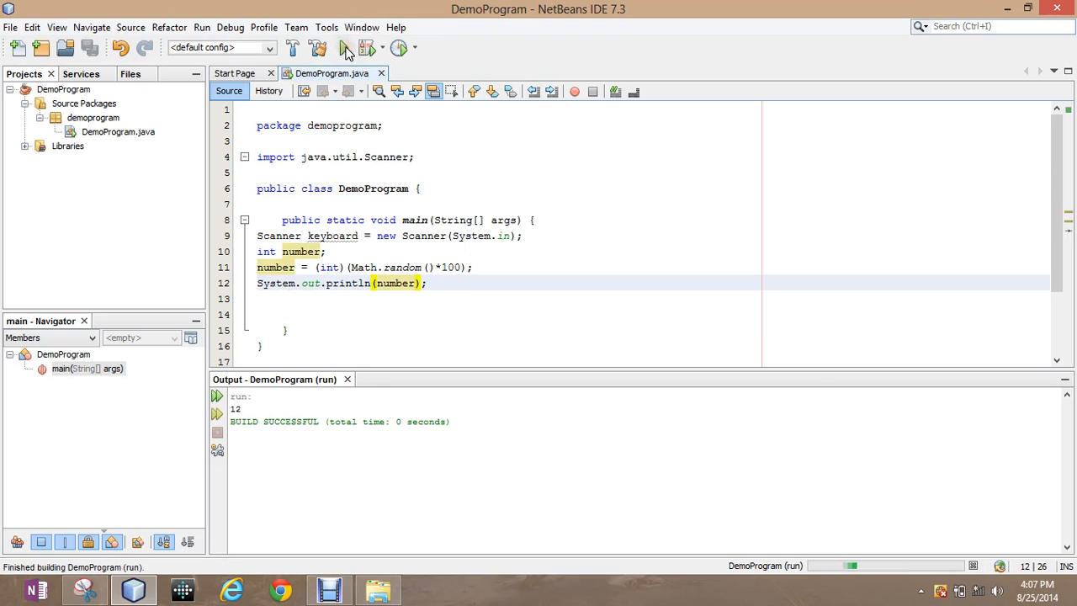
pyautogui.click(344, 47)
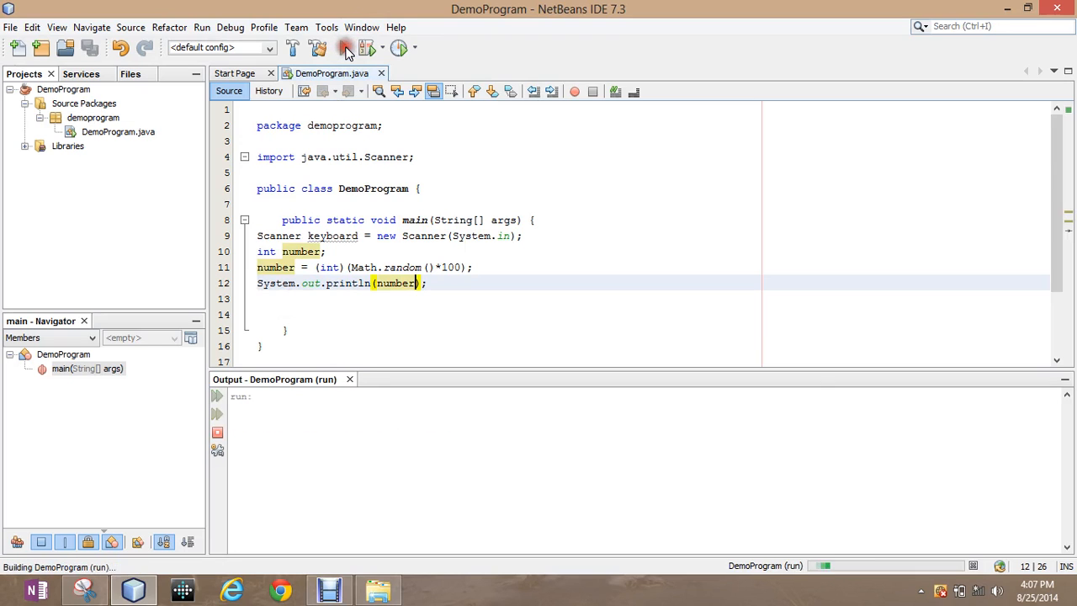
pyautogui.click(344, 47)
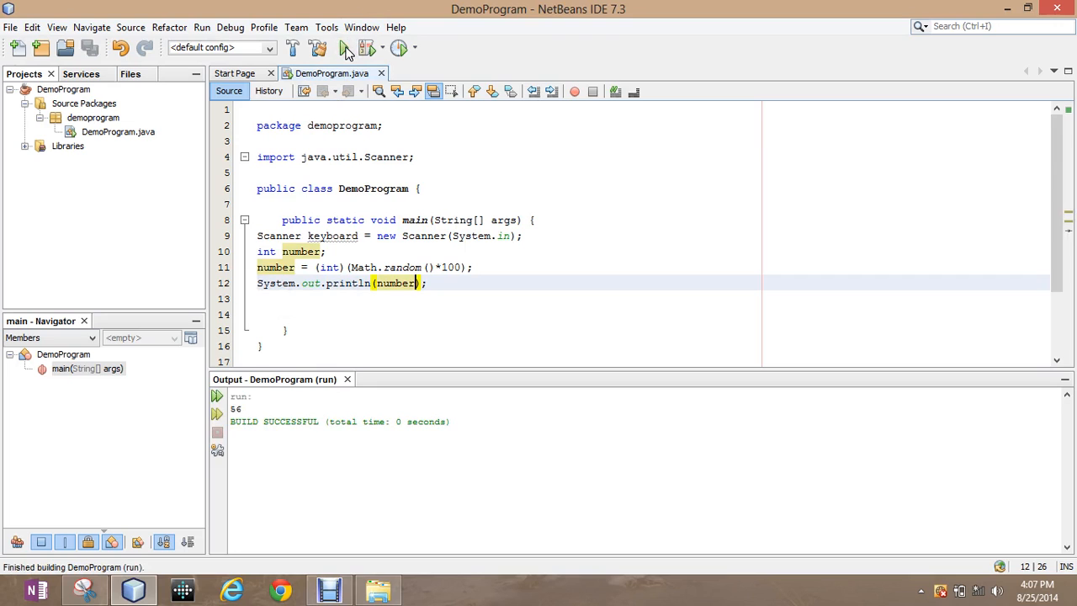
pyautogui.click(343, 47)
pyautogui.write('22')
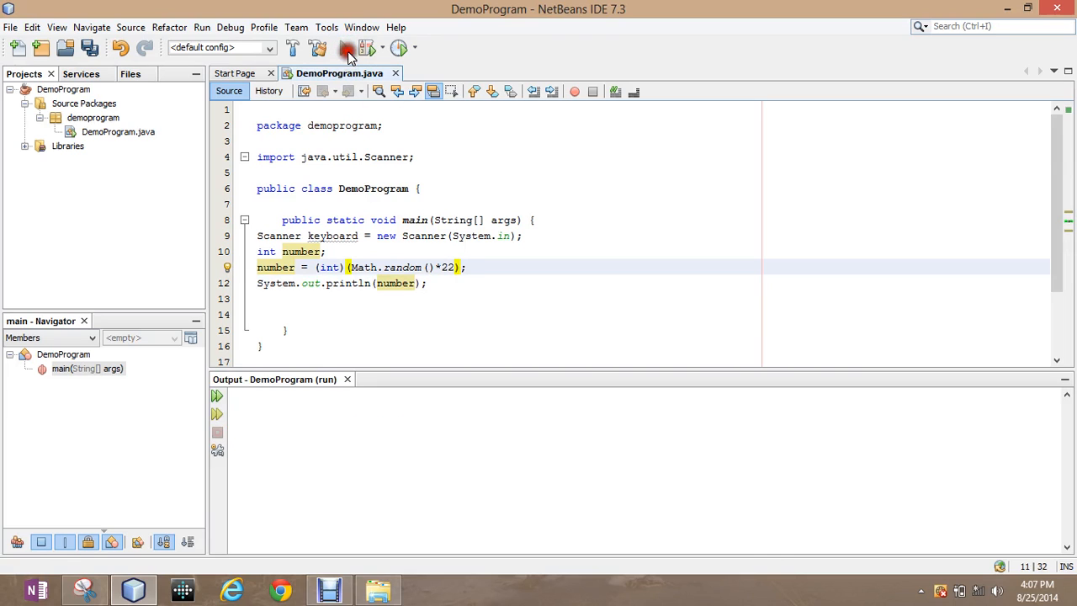
# Run three times with the ×22 multiplier (13, 18, 14), then change the multiplier to 2.
pyautogui.click(344, 47)
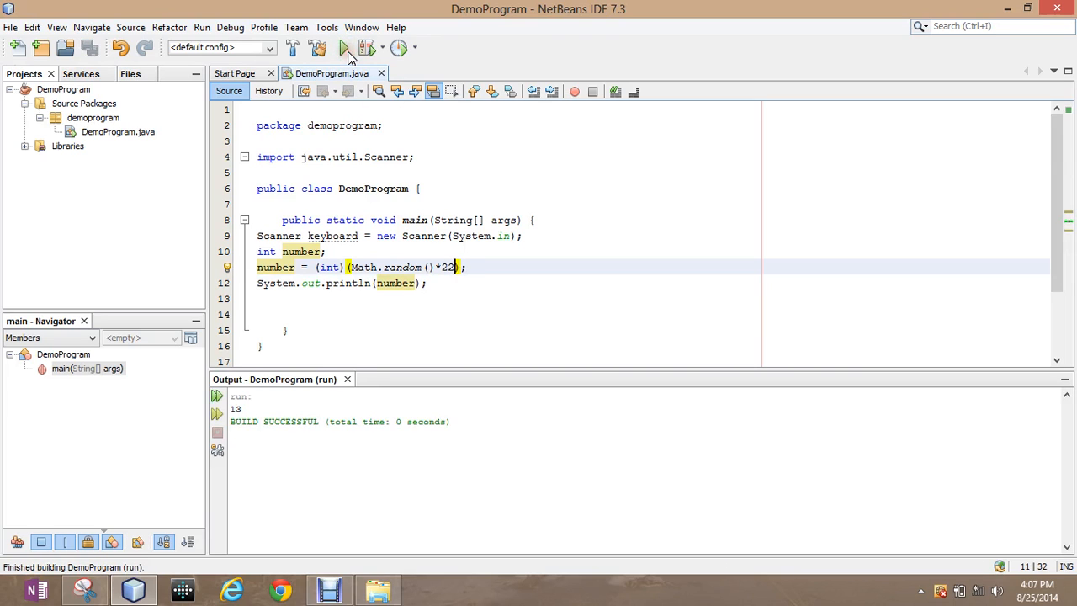
pyautogui.click(344, 47)
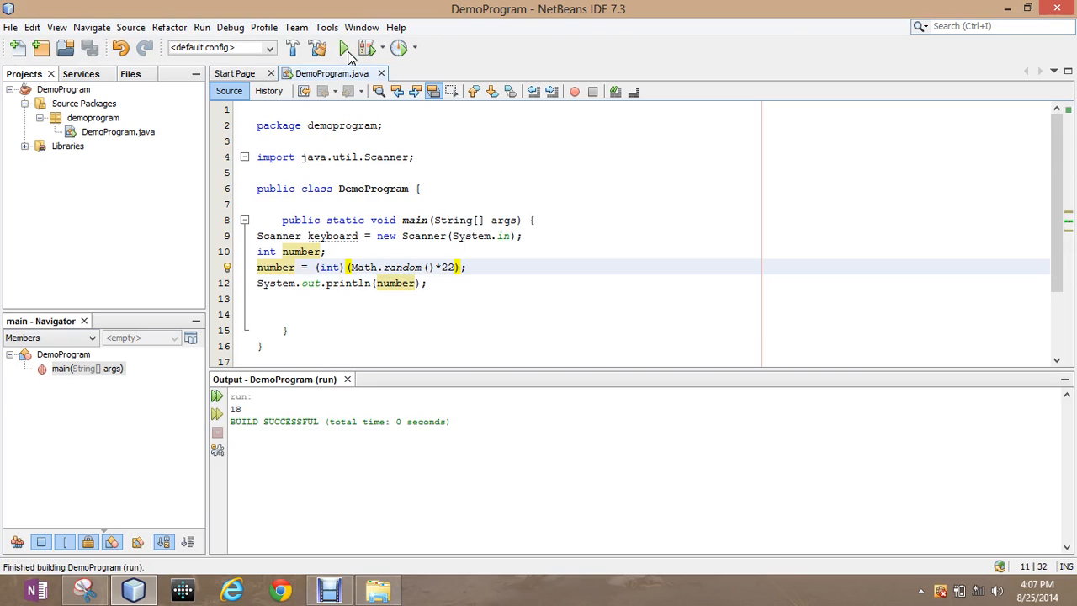
pyautogui.click(343, 47)
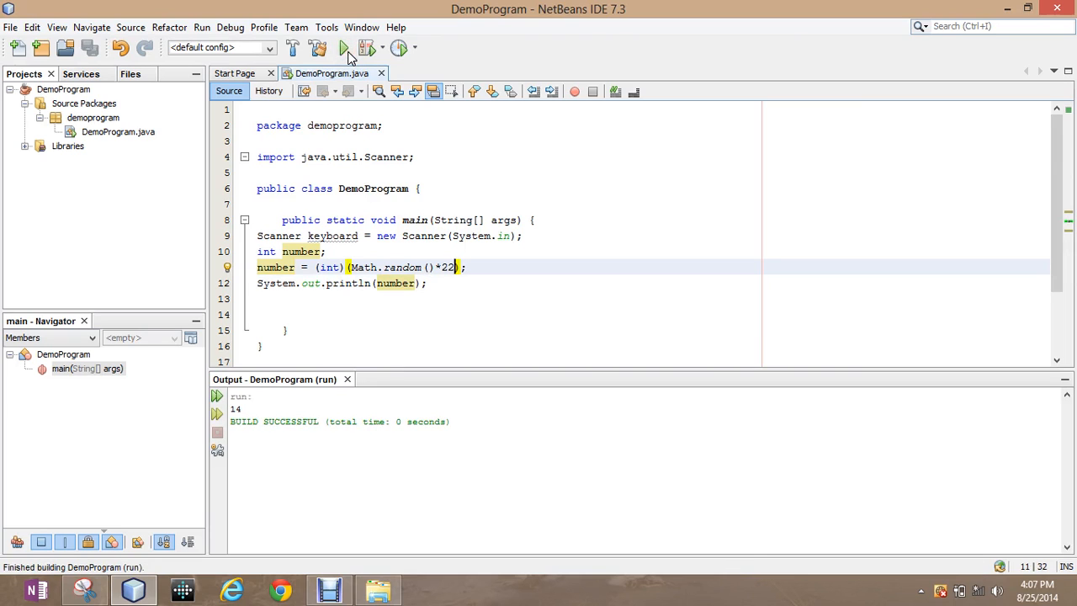
pyautogui.press('BackSpace')
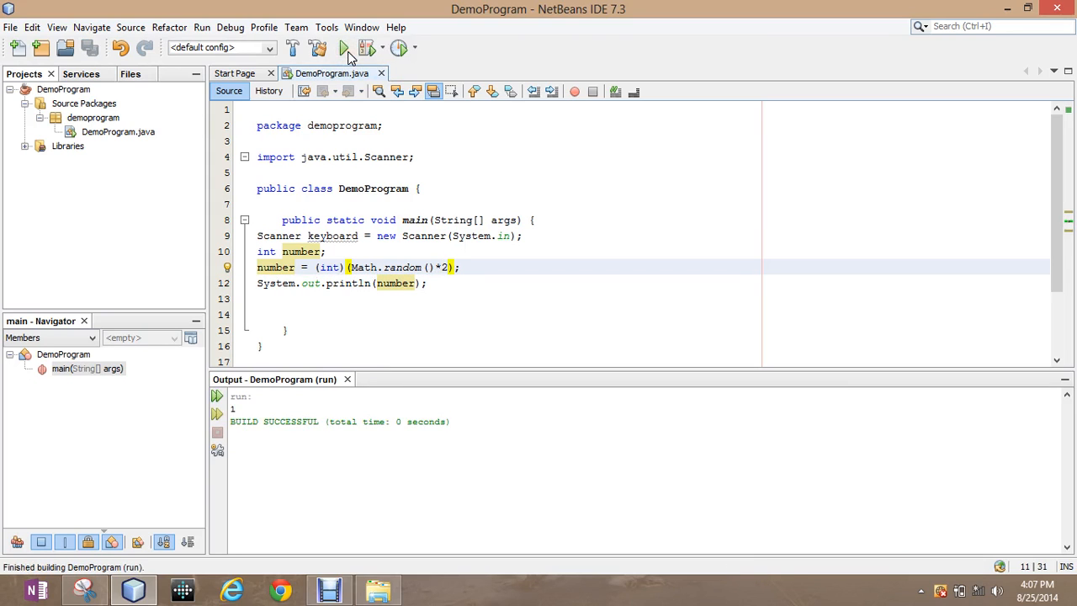
# Run DemoProgram four times with the ×2 multiplier, printing only 0 or 1.
pyautogui.click(344, 47)
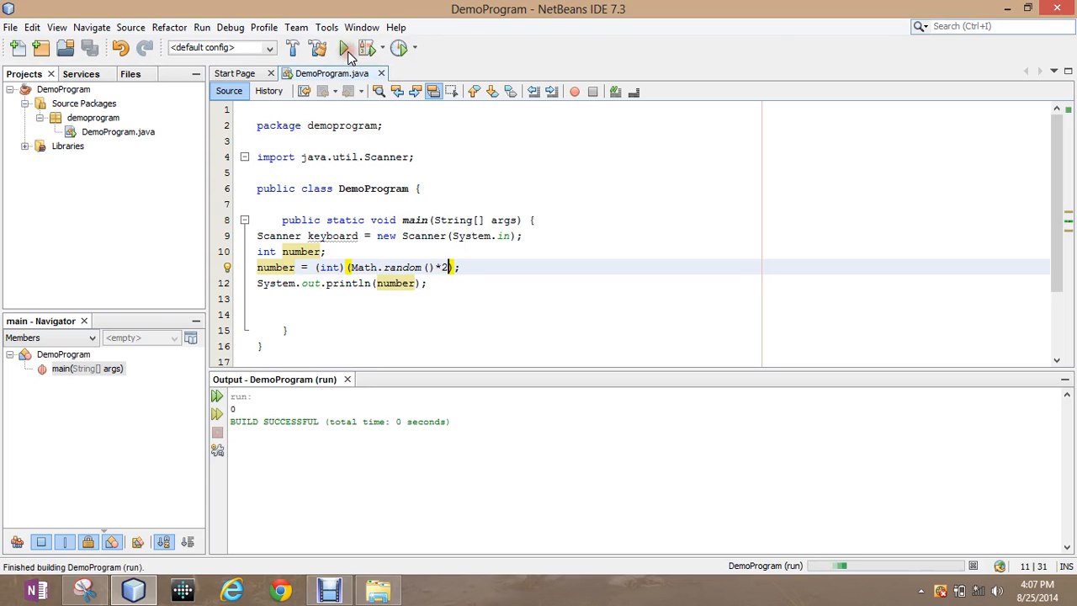
pyautogui.click(345, 47)
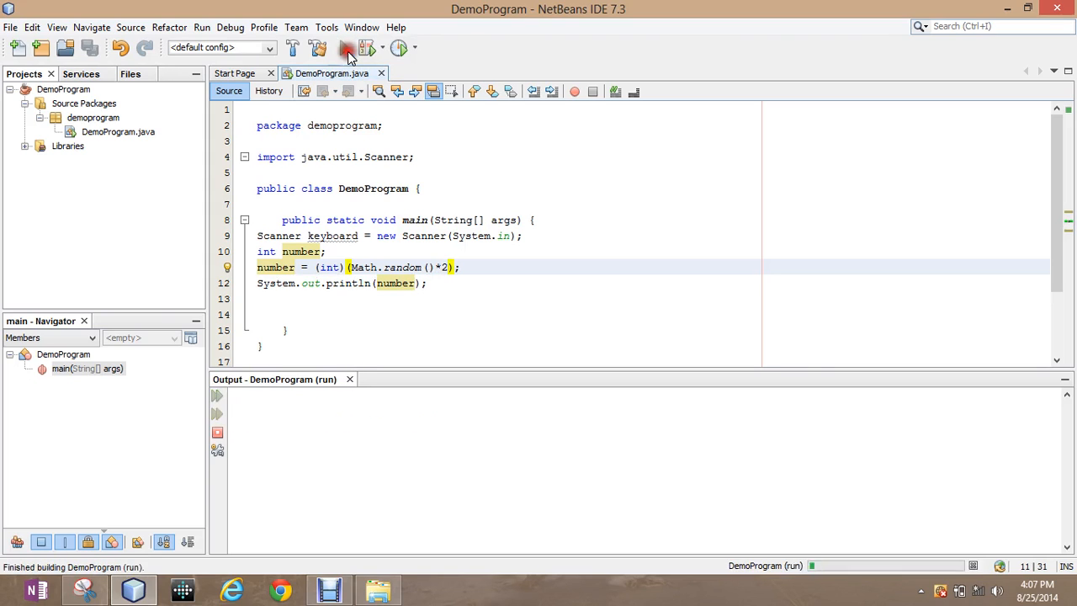
pyautogui.click(343, 47)
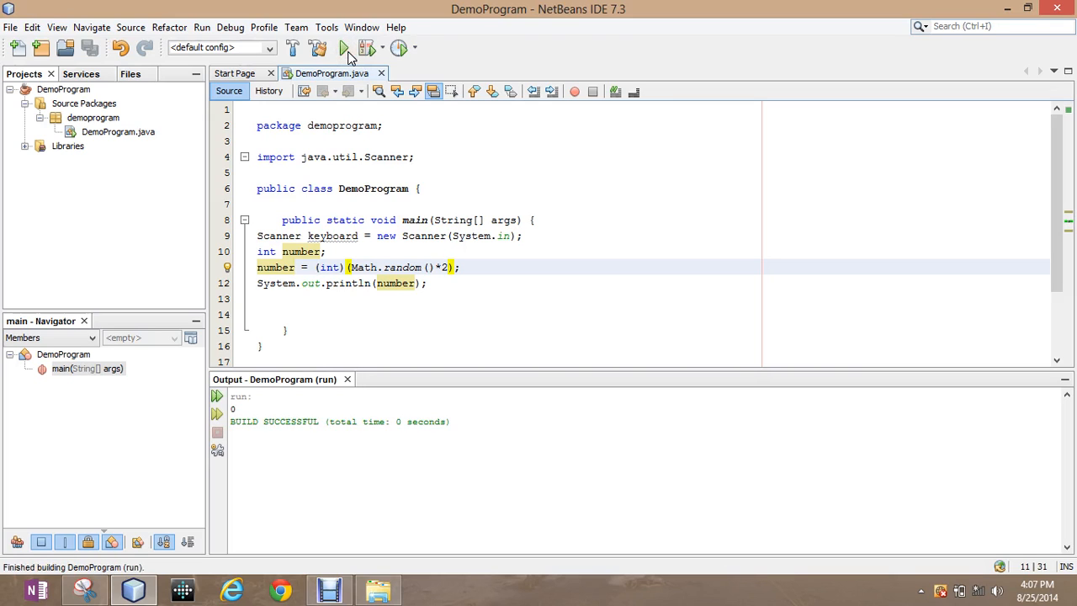
pyautogui.click(344, 47)
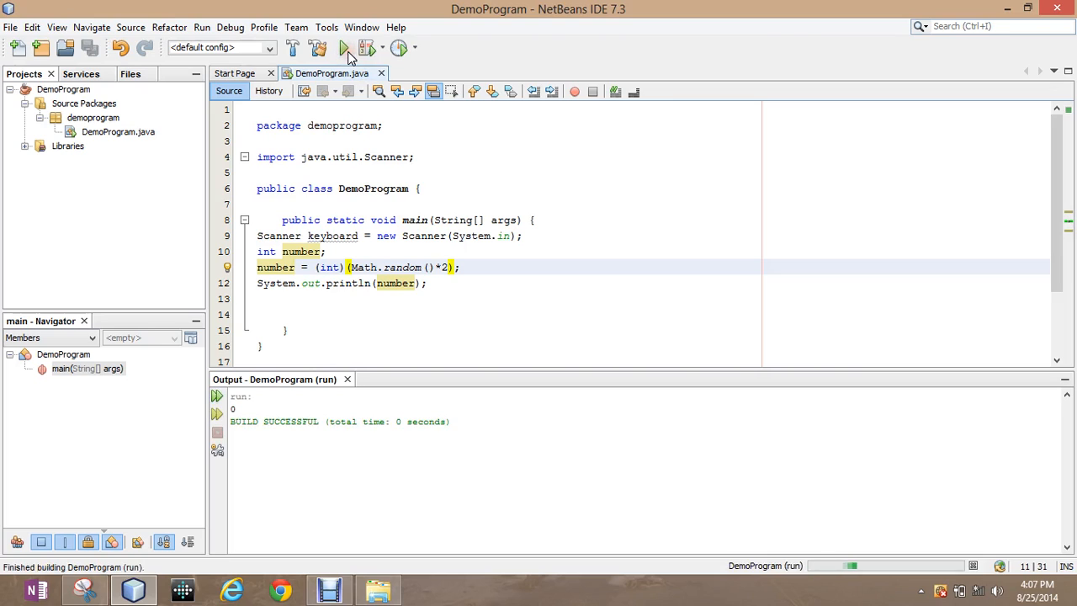